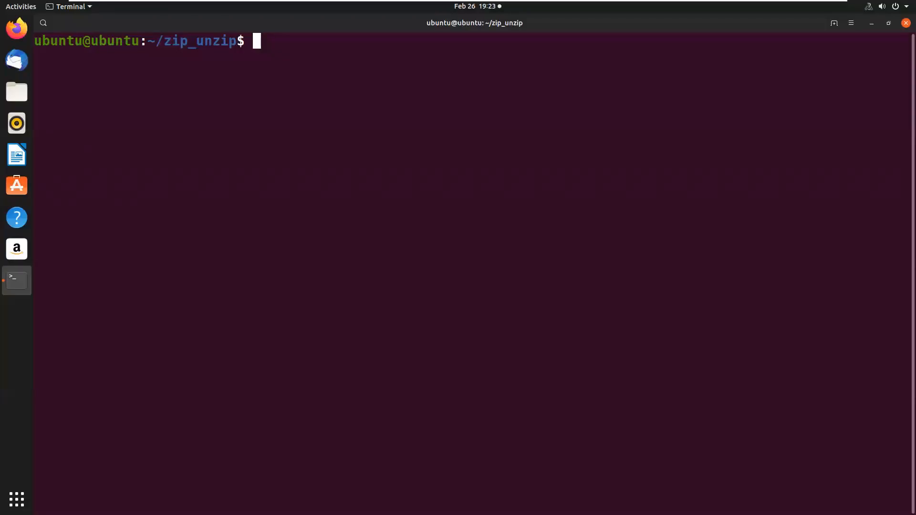
mouse_move(435, 285)
text(ls)
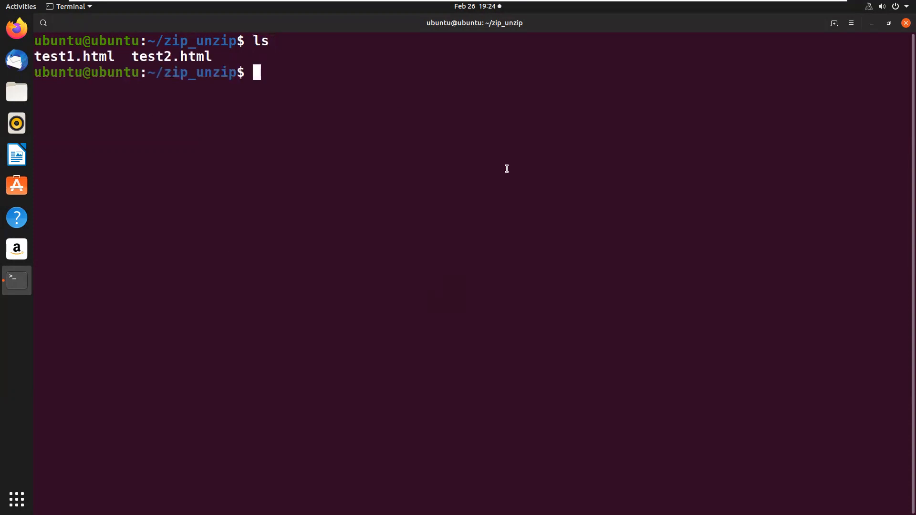
- Zip test1.html and test2.html into a new test.zip, then list the folder to confirm it
text(zip)
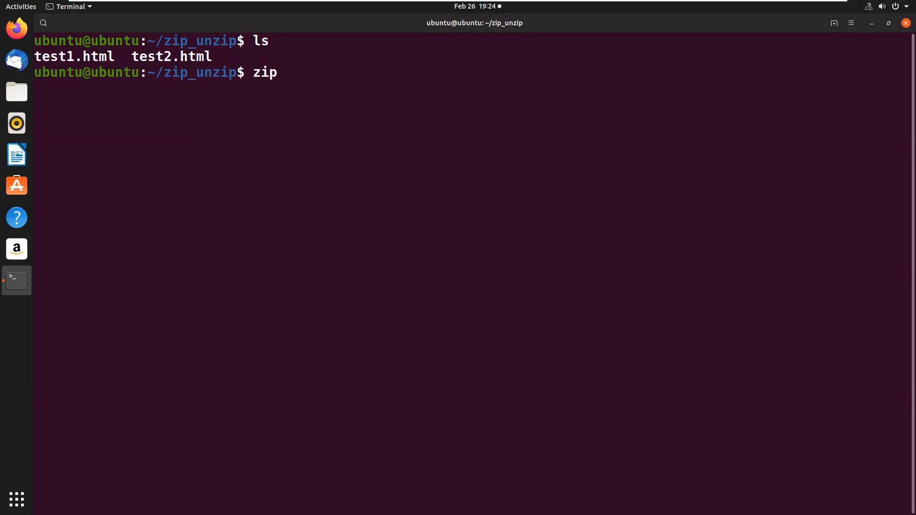
text(test.)
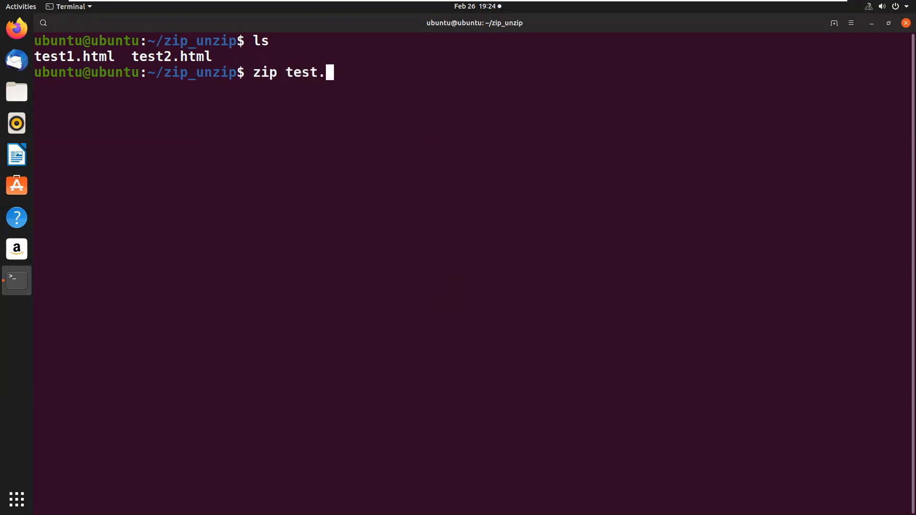
text(zip)
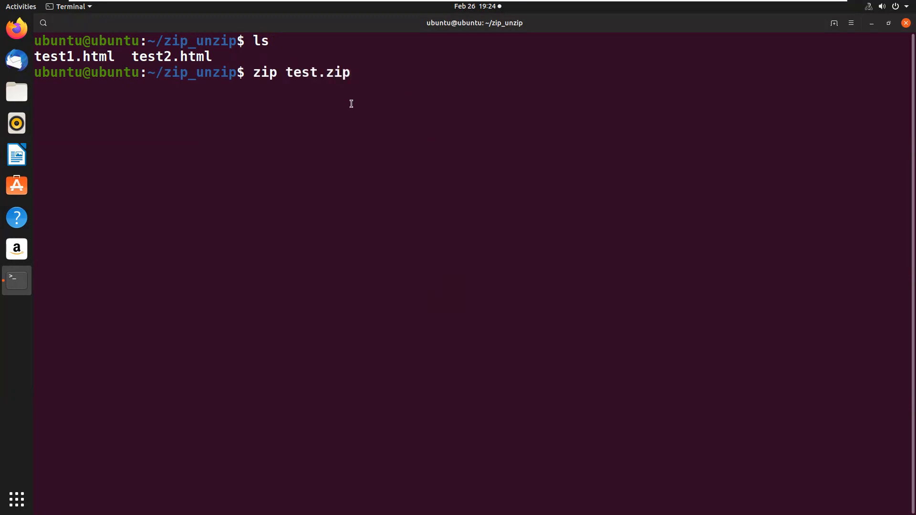
text(t)
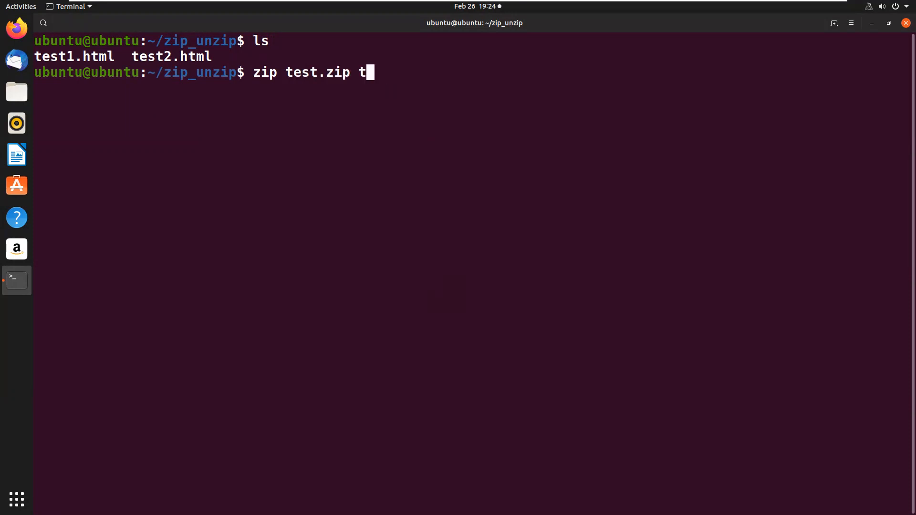
text(est1.html test2.htm)
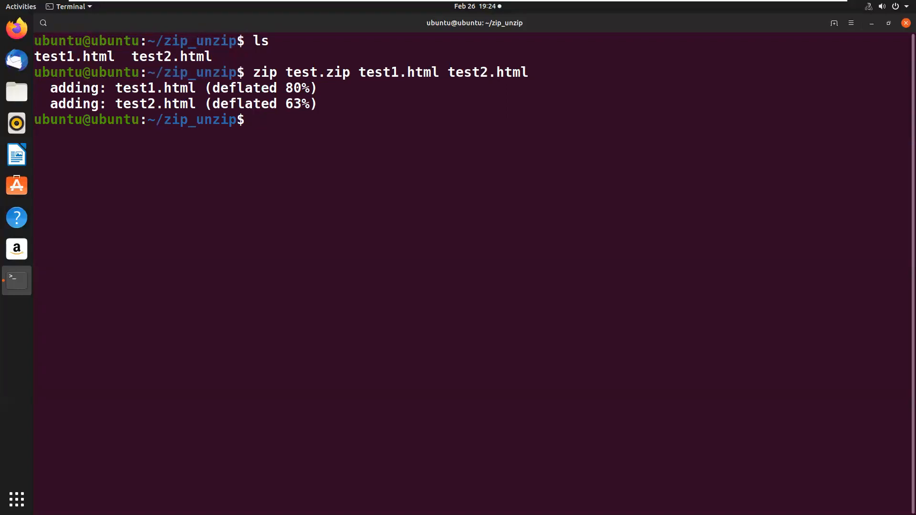
text(ls)
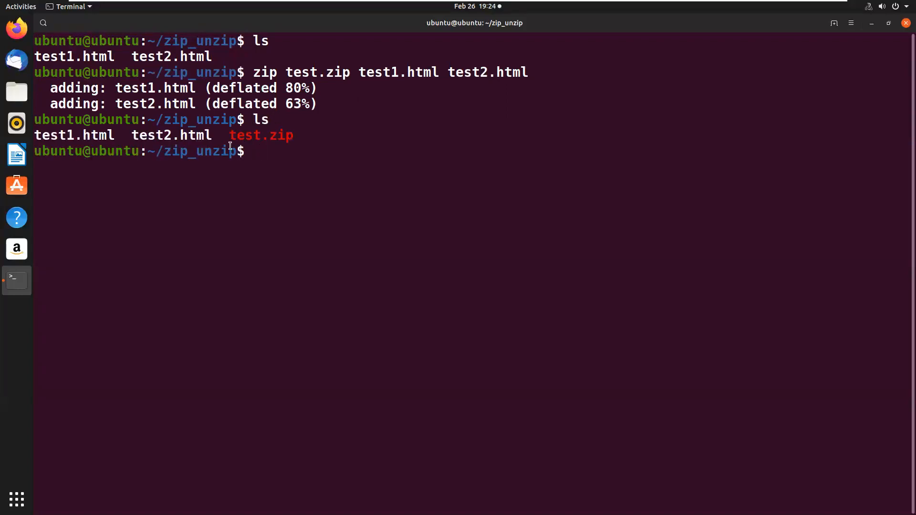
double_click(261, 135)
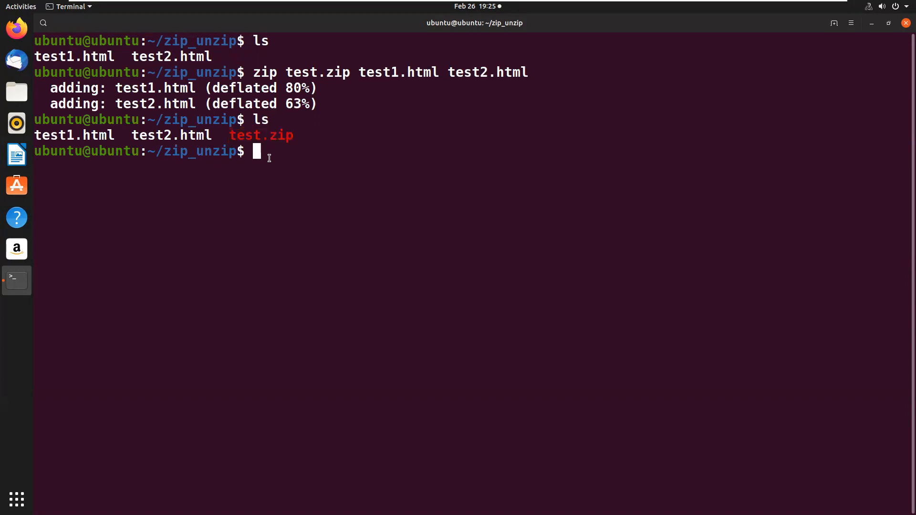
- Create an empty test3.html with touch and add it to test.zip alongside test1.html and test2.html
text(touch test3.htm)
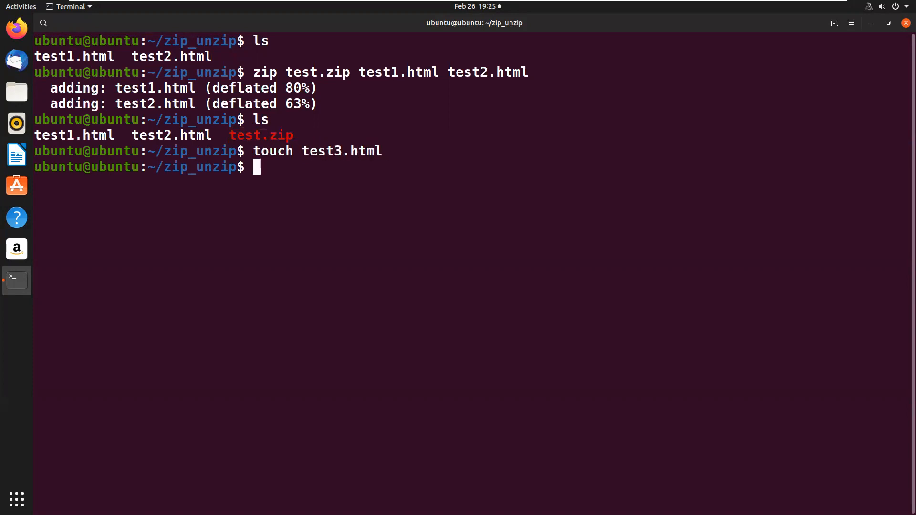
text(ls)
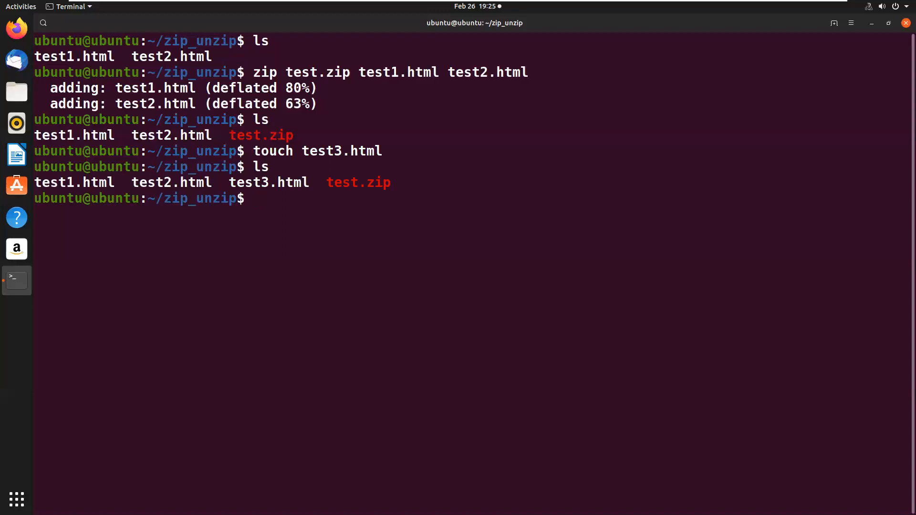
text(zip te)
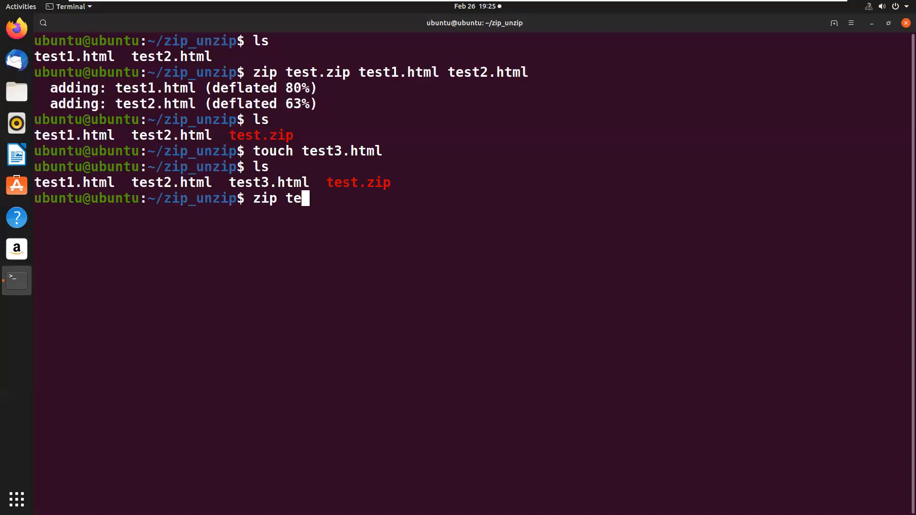
text(st.zip)
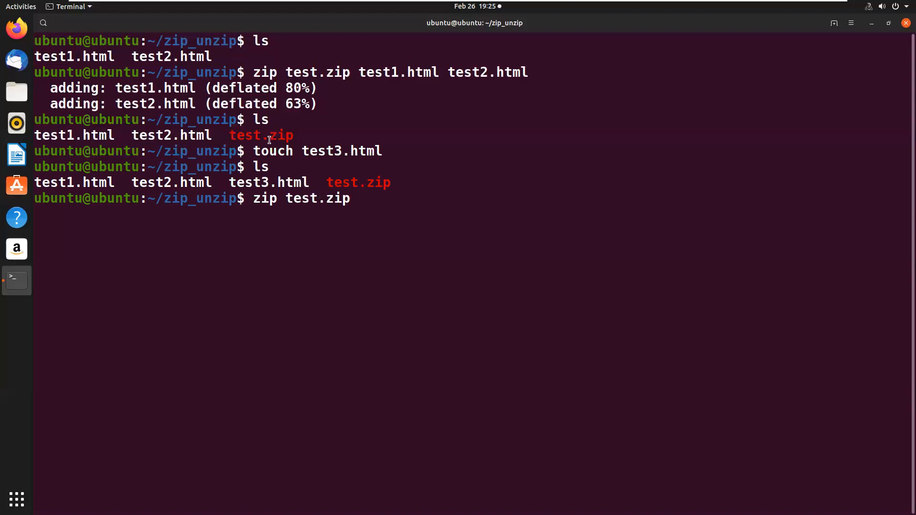
text(test1.html test2.html test3.html)
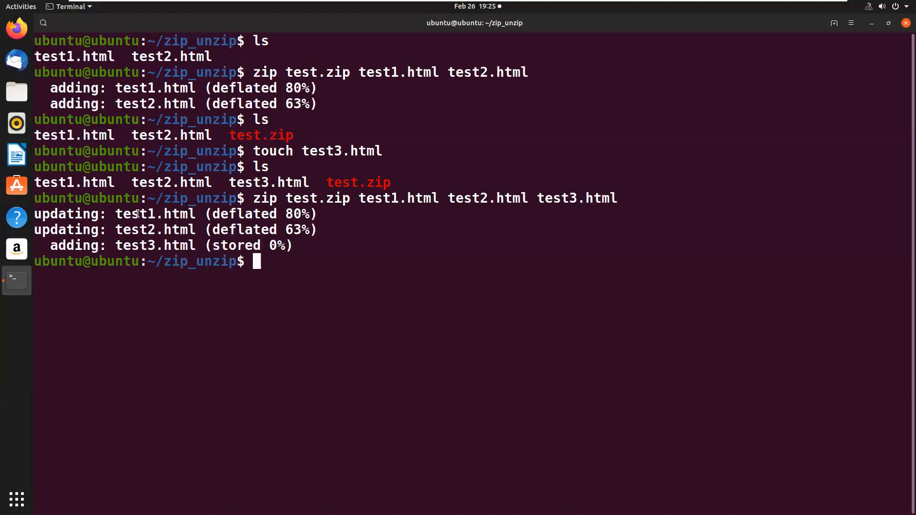
double_click(155, 214)
text(ls)
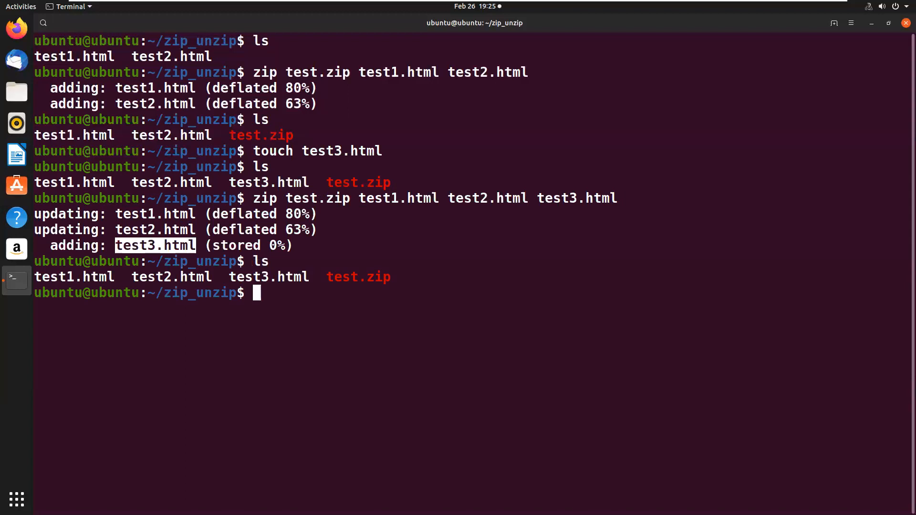
double_click(358, 277)
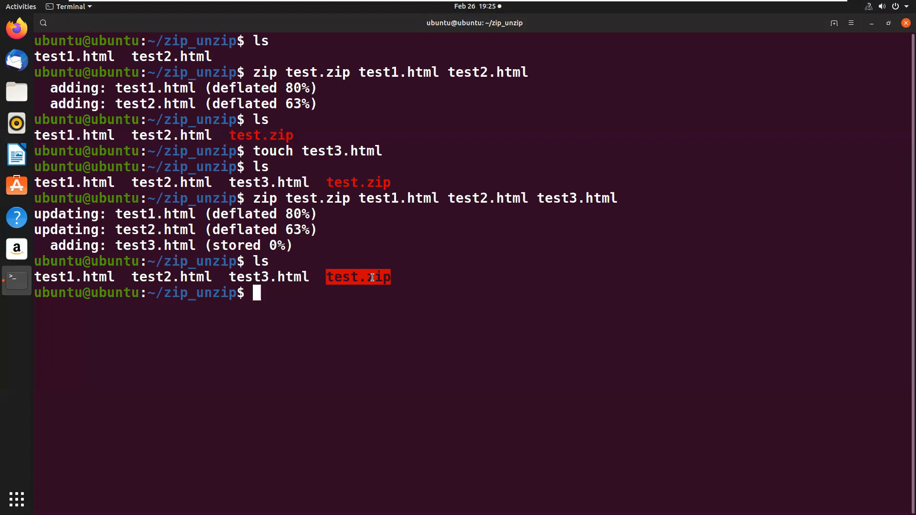
- Move up to the home folder with cd .
text(cd ..)
text(ls)
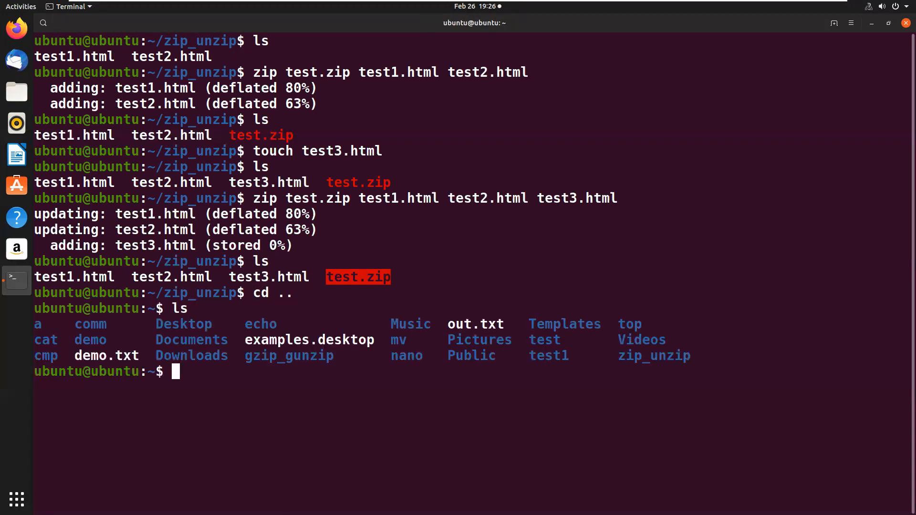
- Clear the screen, run 'cd; zip -r test.zip .' to pack the whole home directory, then list it
text(clear)
text(pwd)
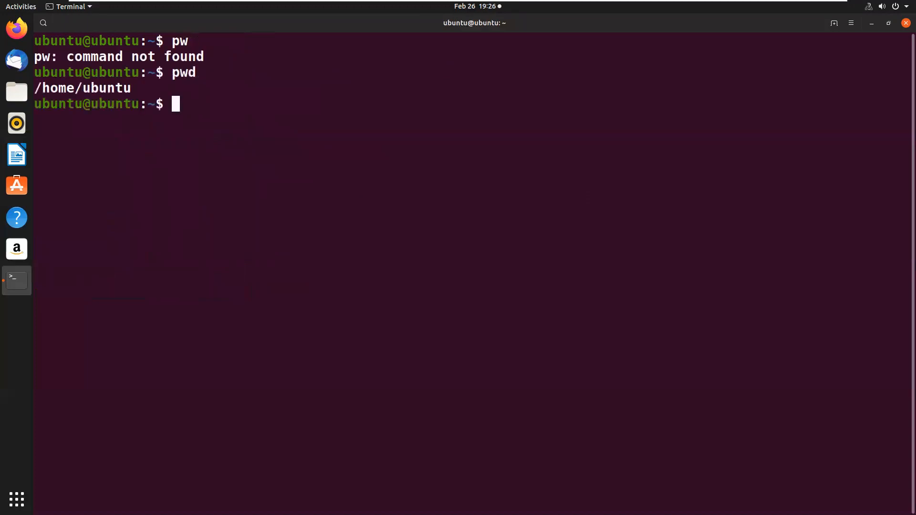
mouse_move(299, 129)
text(ls)
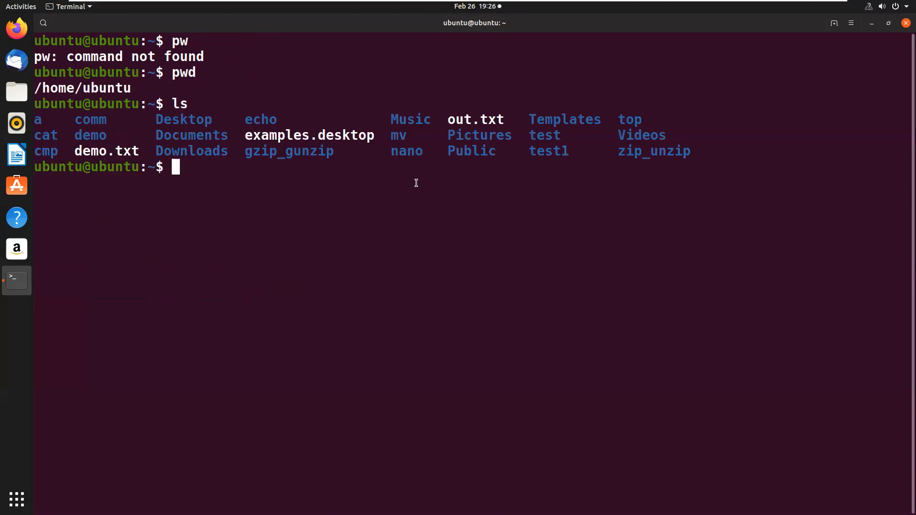
text(cd)
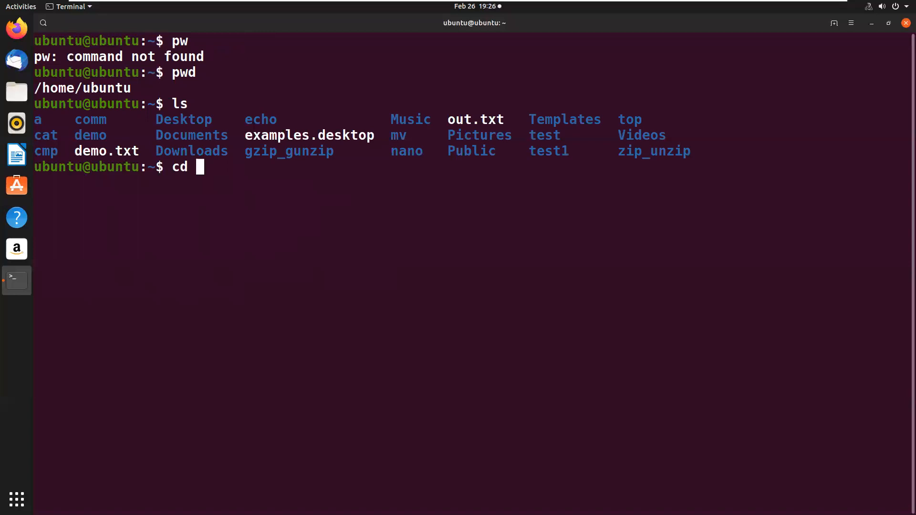
text(;test.)
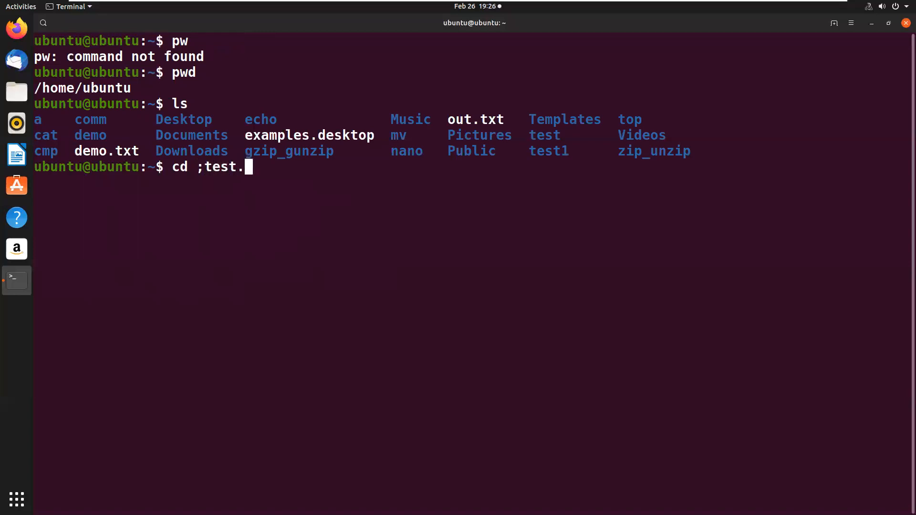
text(zip)
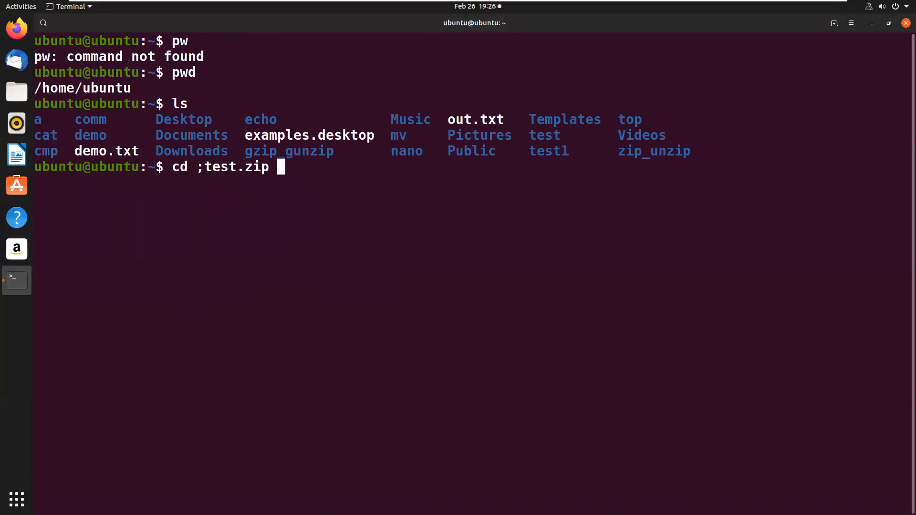
text(-r tes)
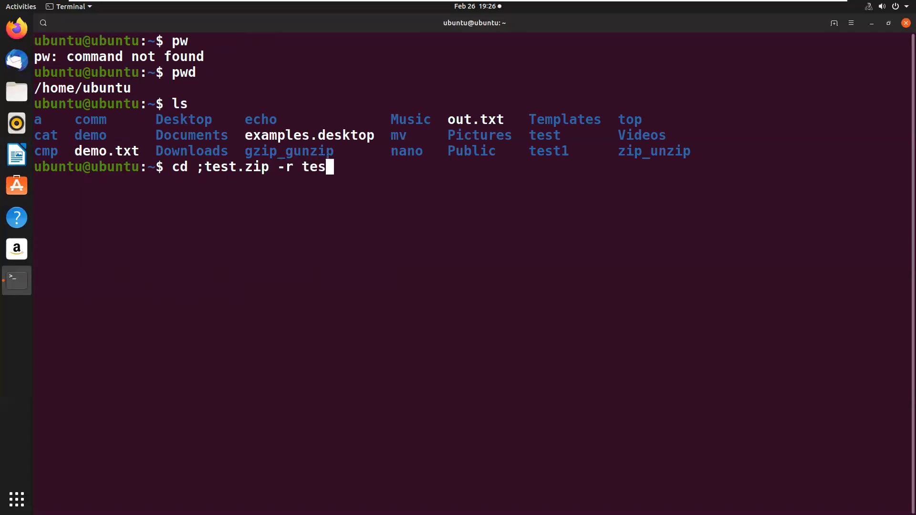
key(BackSpace)
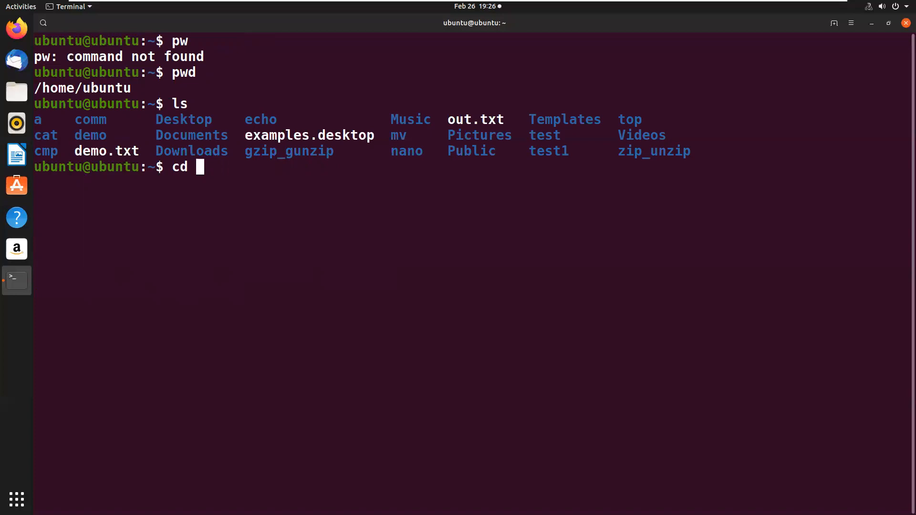
text(;zip)
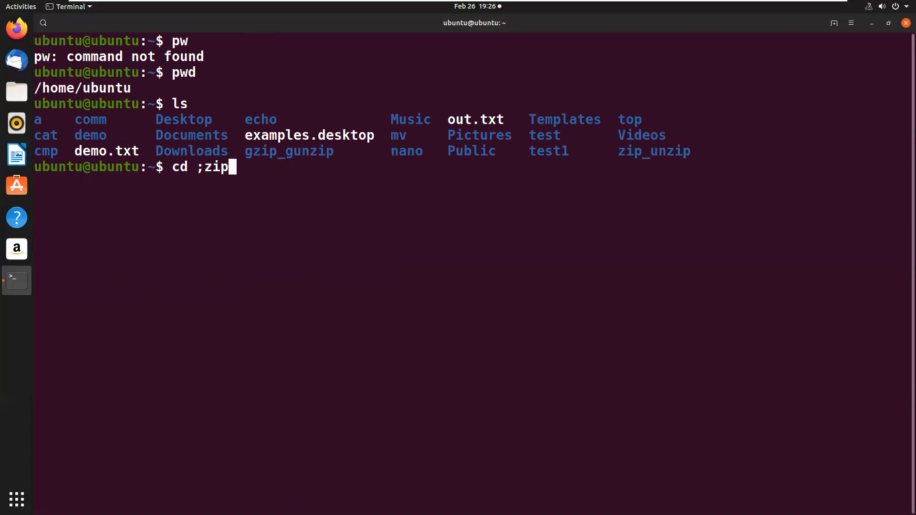
text(-r)
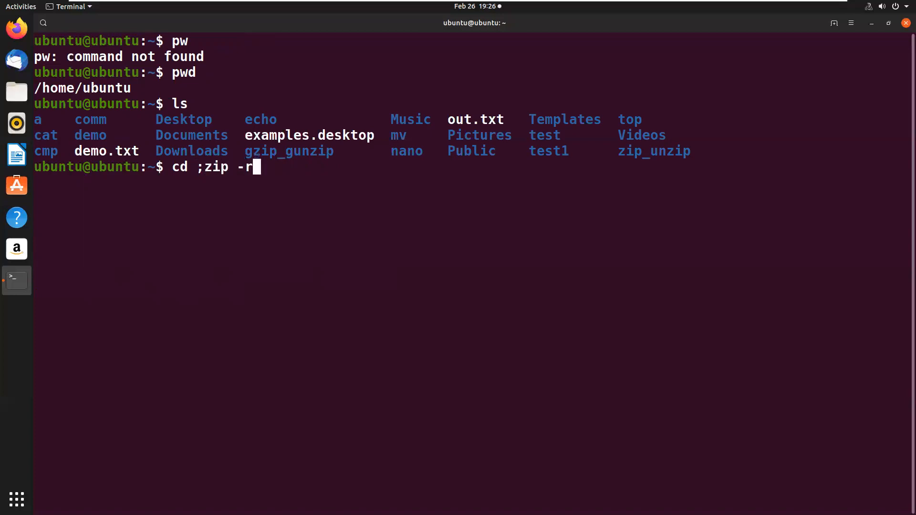
text(test.zip)
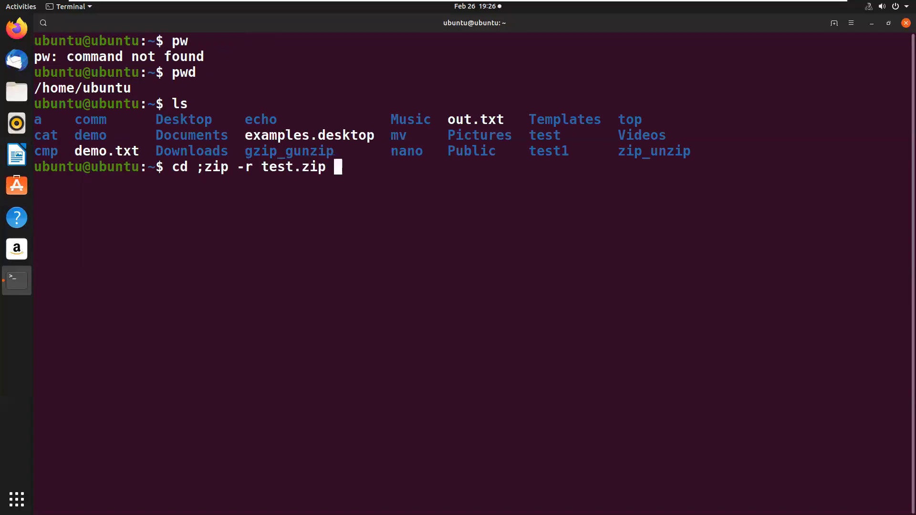
text(.)
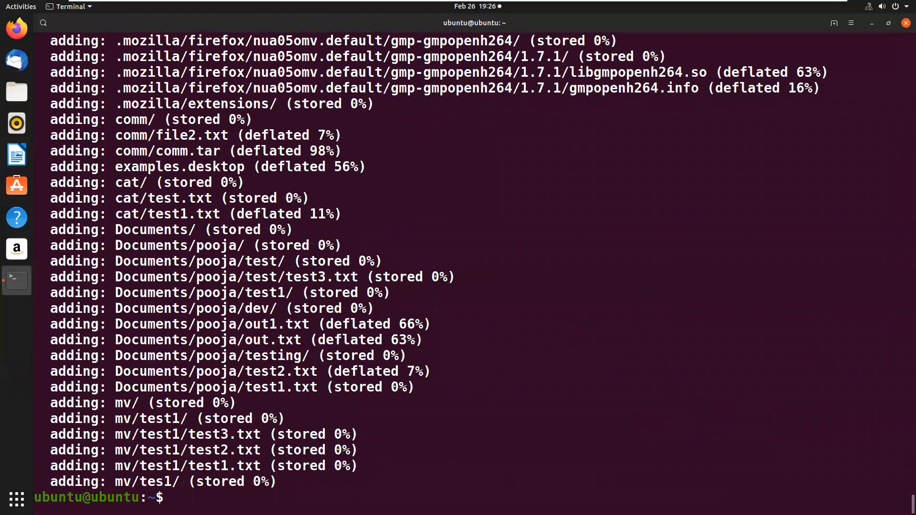
text(ls)
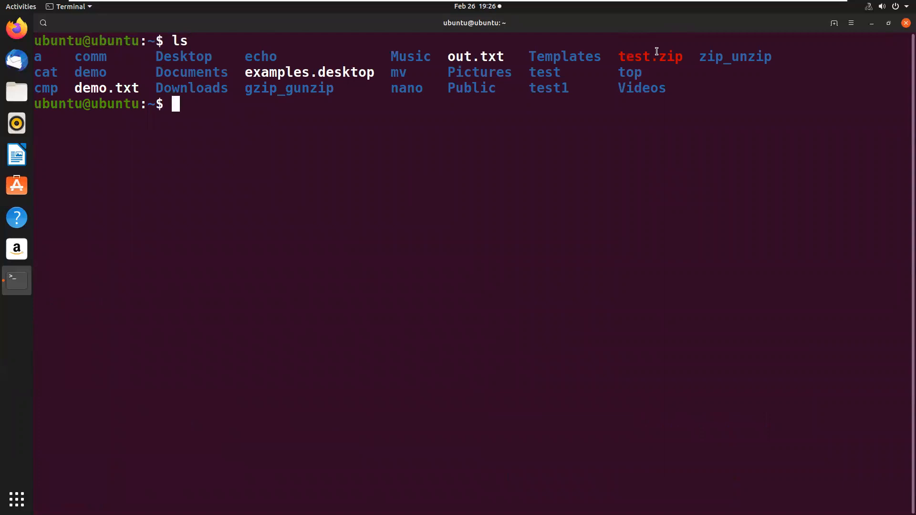
- Enter zip_unzip and remove test1.html, test2.html and test3.html with rm -rf
double_click(650, 57)
text(rm)
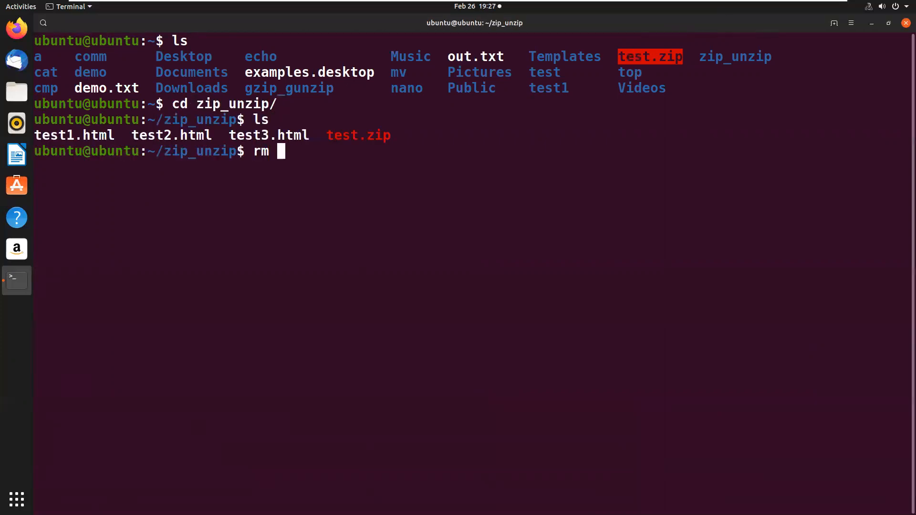
text(-e)
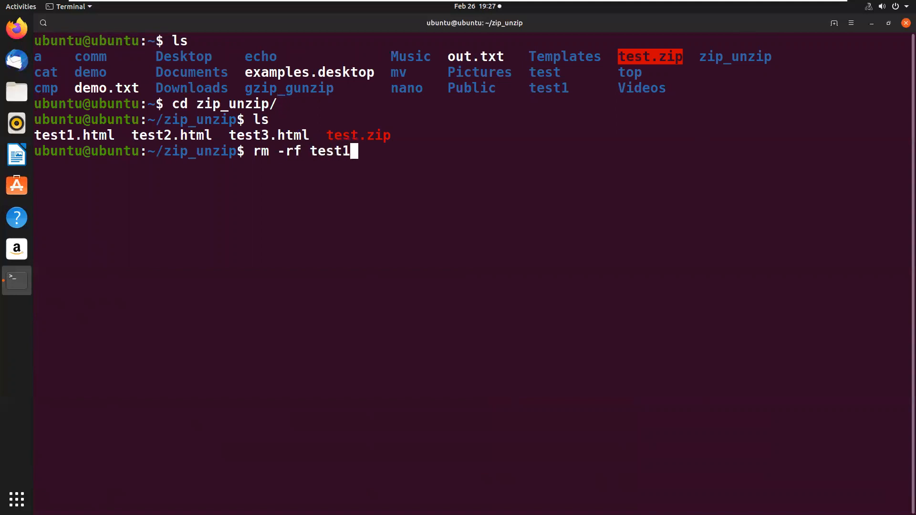
text(.html test2.html test3.html)
text(ls)
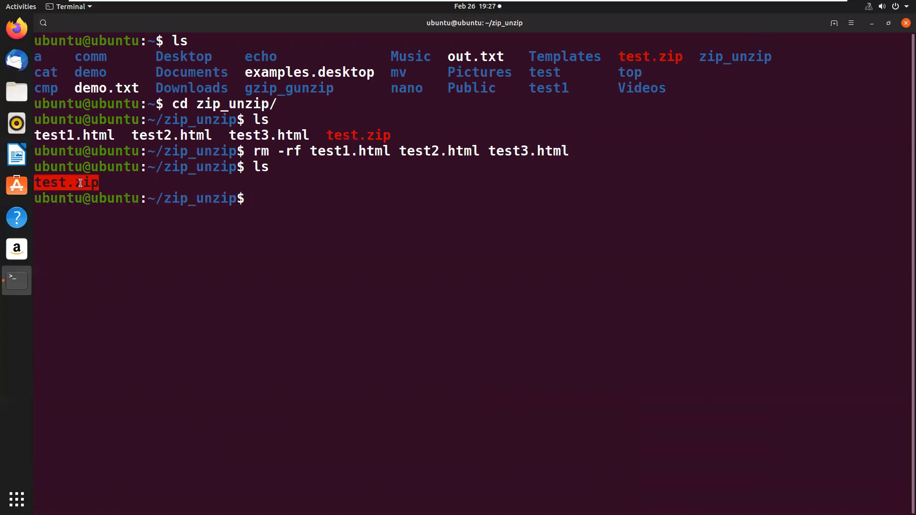
- Restore the three HTML files by running unzip test.zip and list them beside the archive
text(unzip)
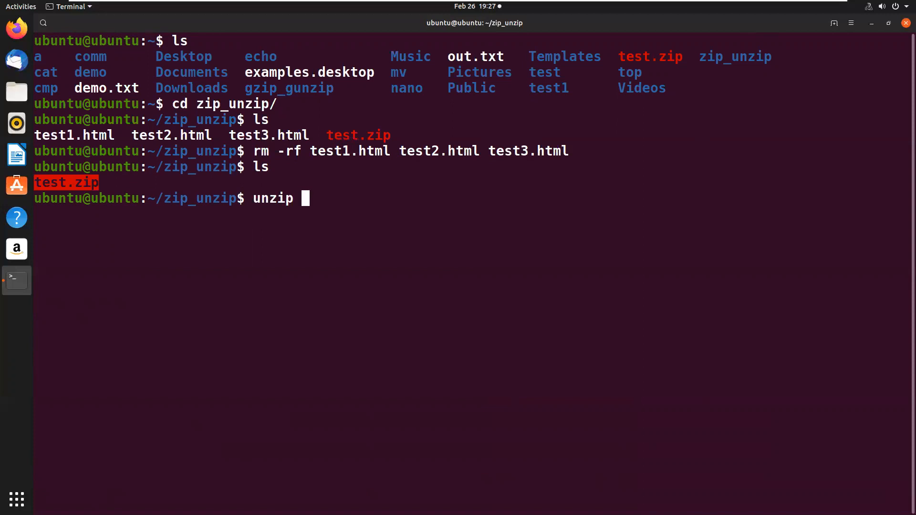
text(test.zip)
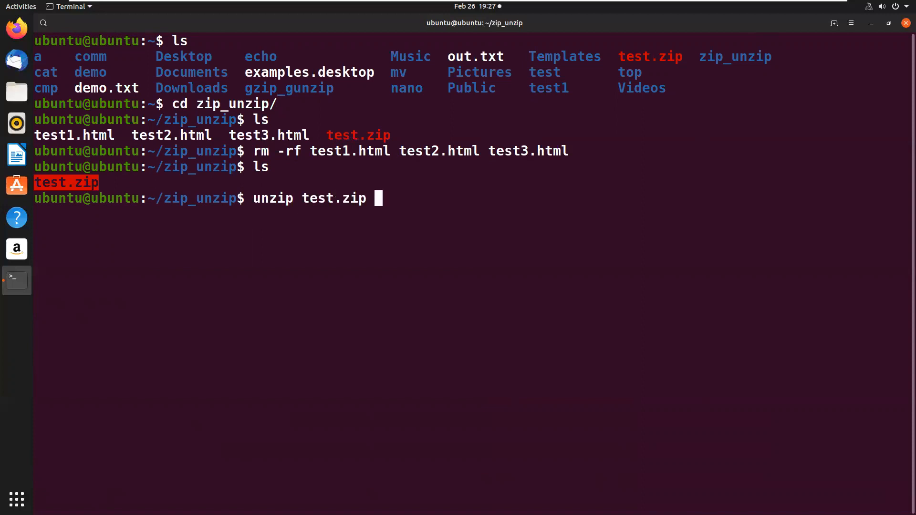
text(ls)
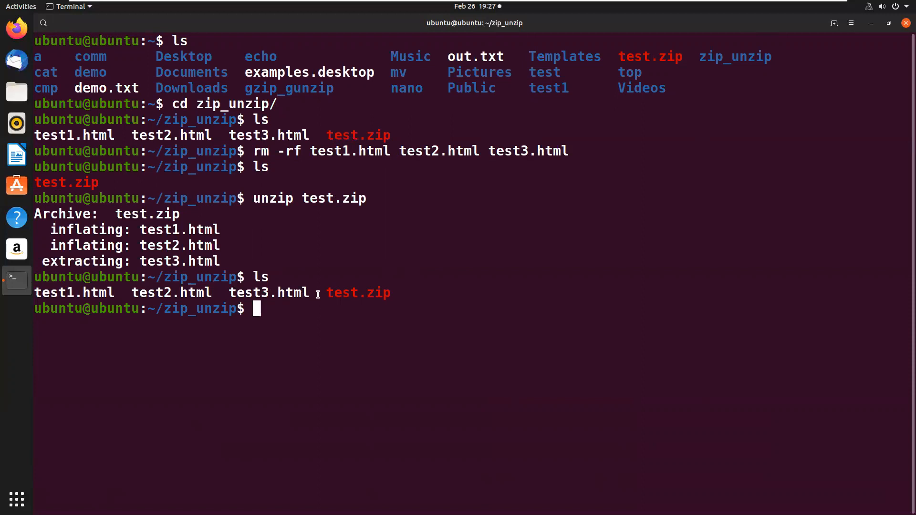
double_click(358, 293)
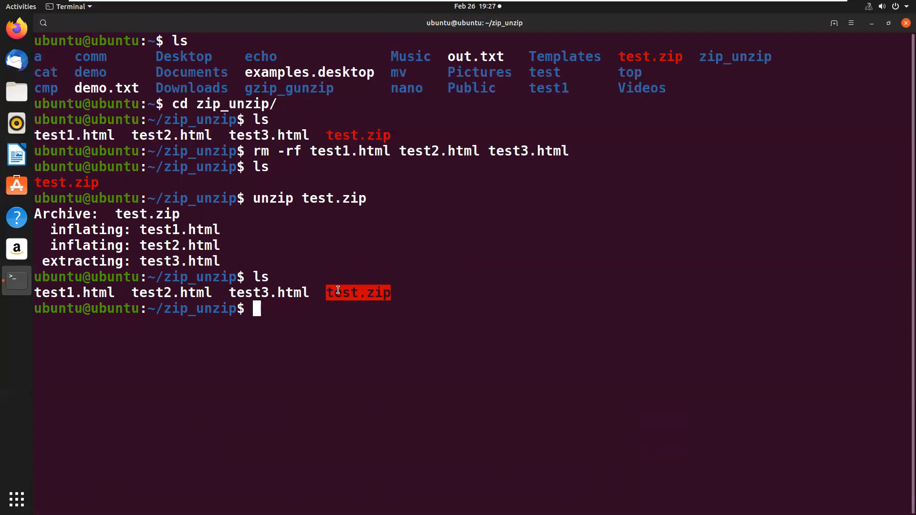
mouse_move(445, 336)
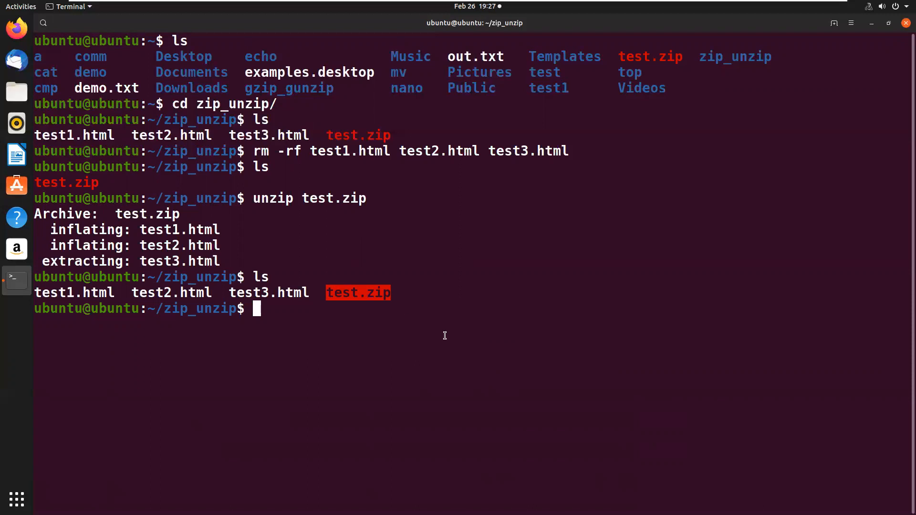
- Unzip test.zip again, answering yes to each replace prompt, then list the folder
text(unzip test.zip)
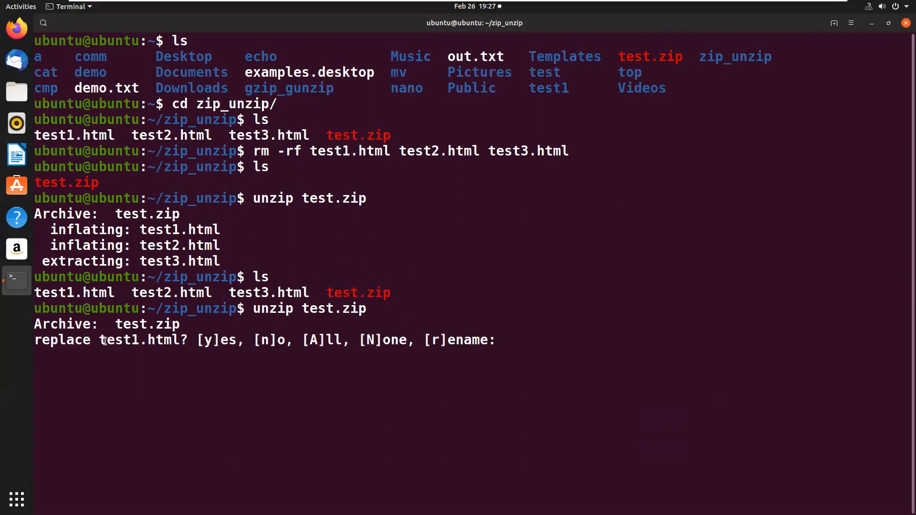
text(yes)
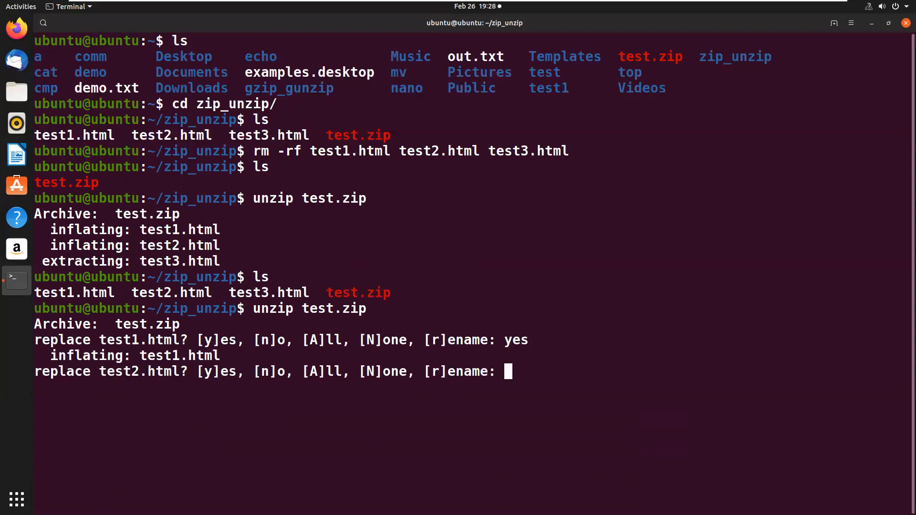
text(yes)
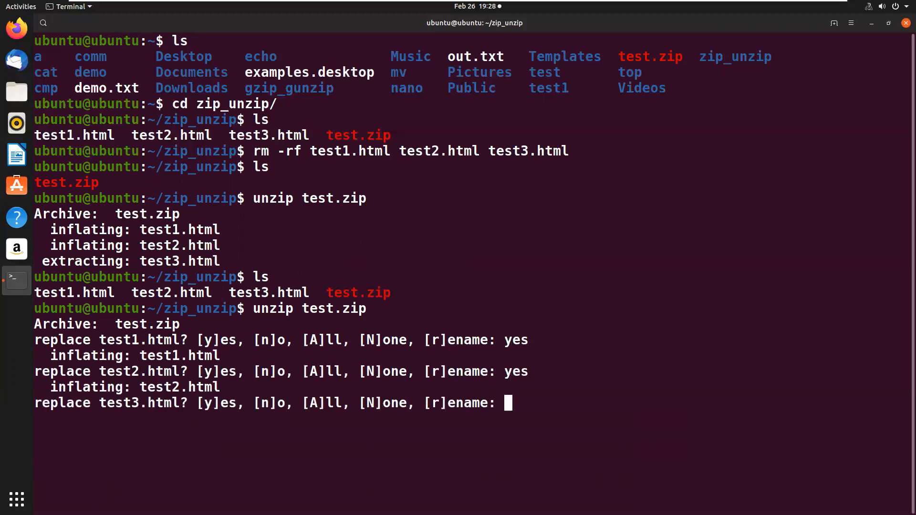
text(yes)
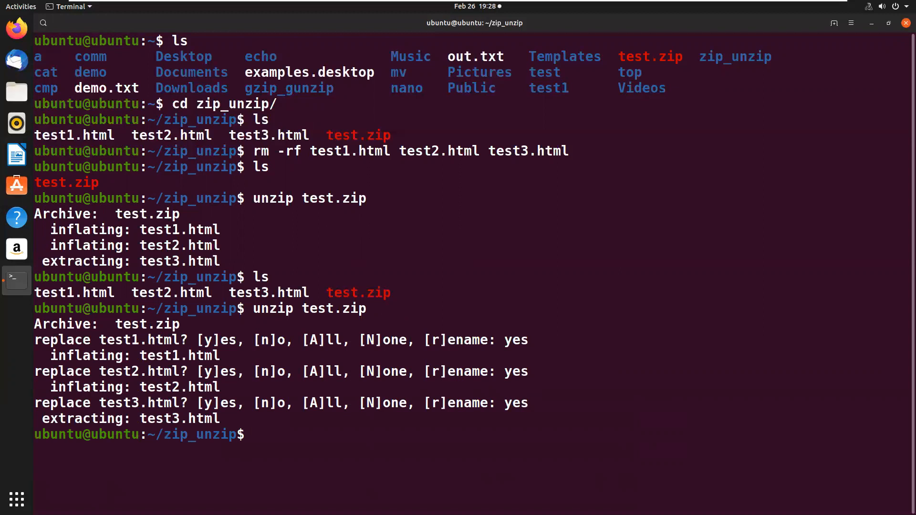
text(ls)
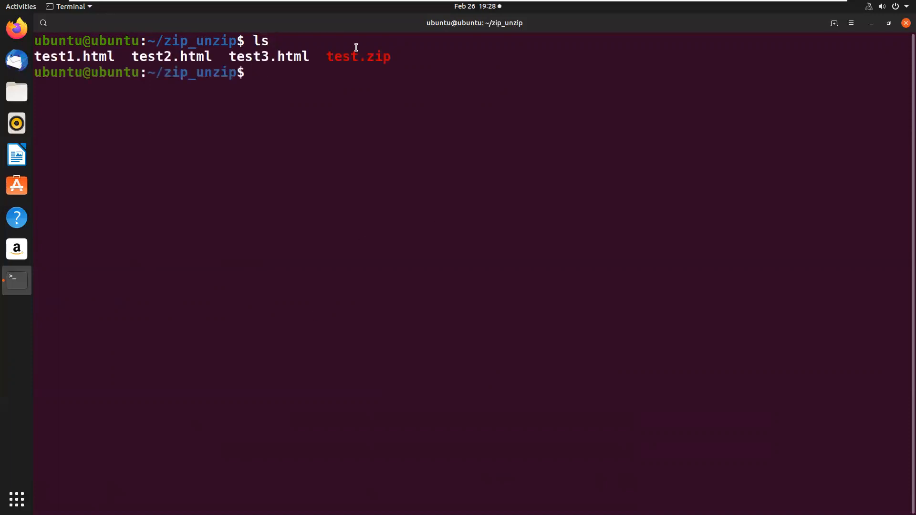
- Enter the command unzip -v test.zip for a verbose archive listing
double_click(359, 57)
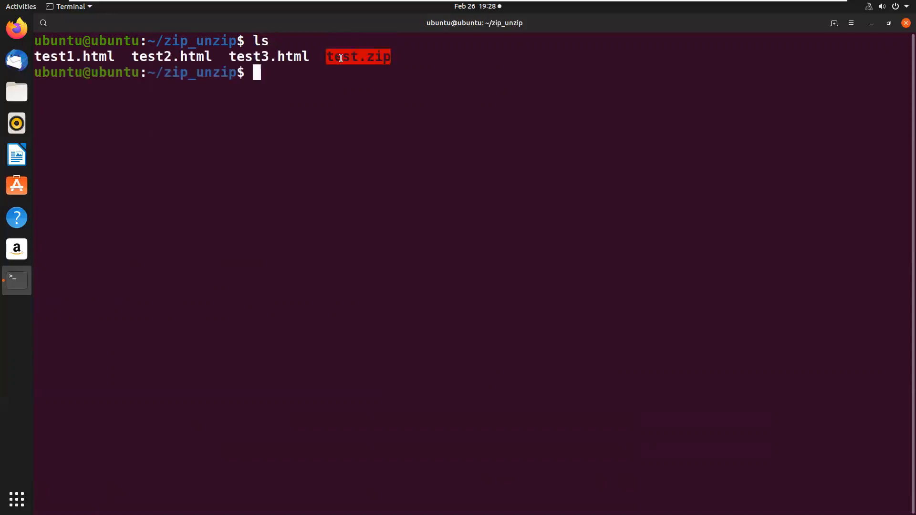
text(un)
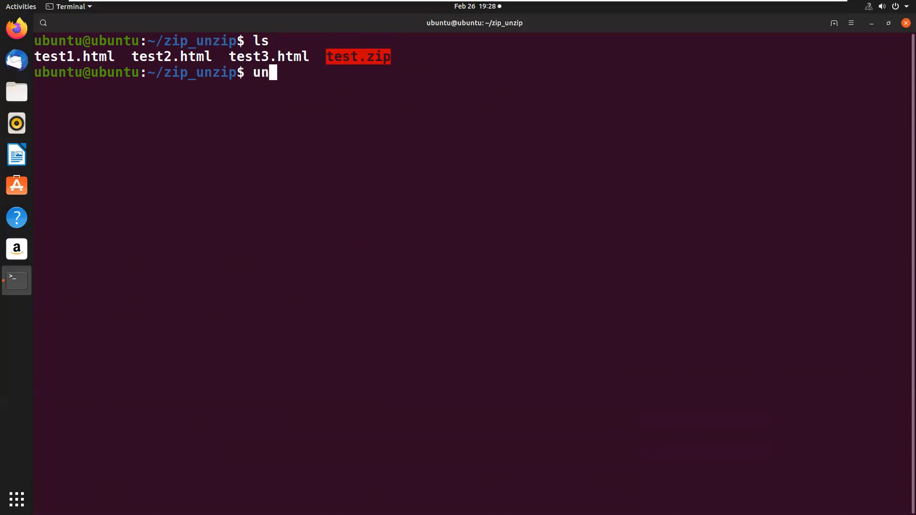
text(zip -v)
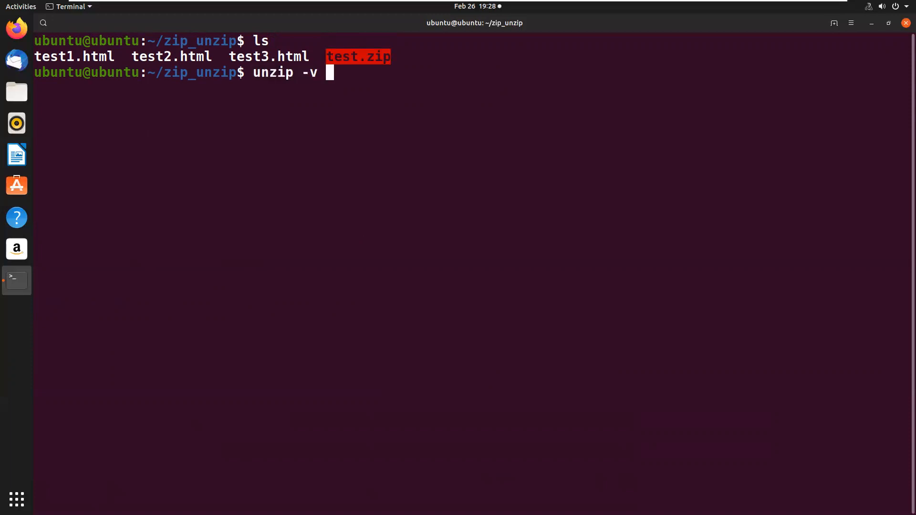
text(test.zip)
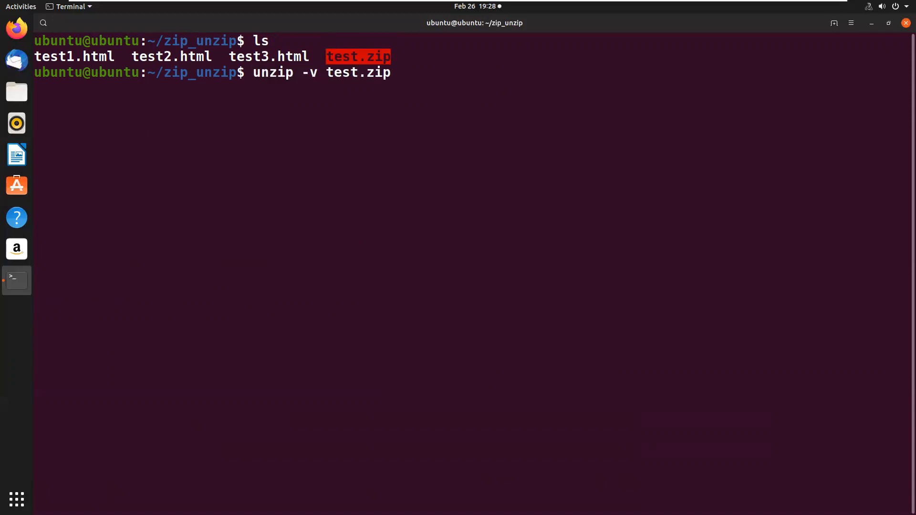